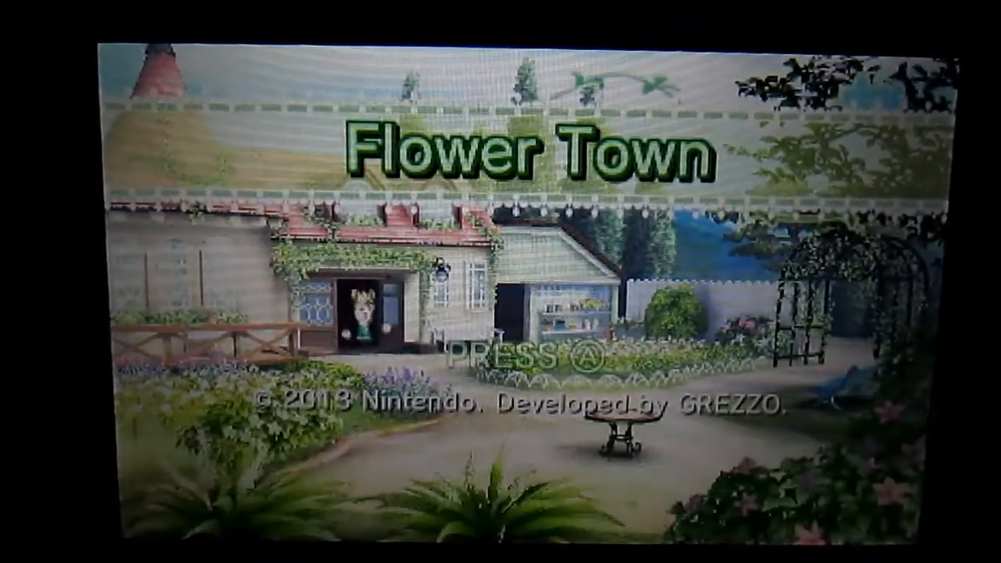
{"action": "key", "text": "a"}
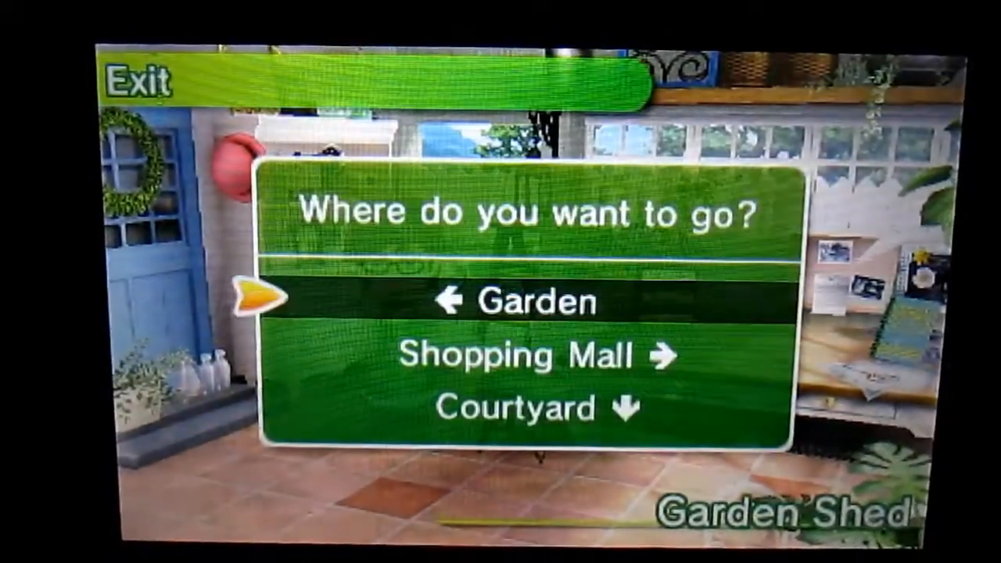
{"action": "key", "text": "Down"}
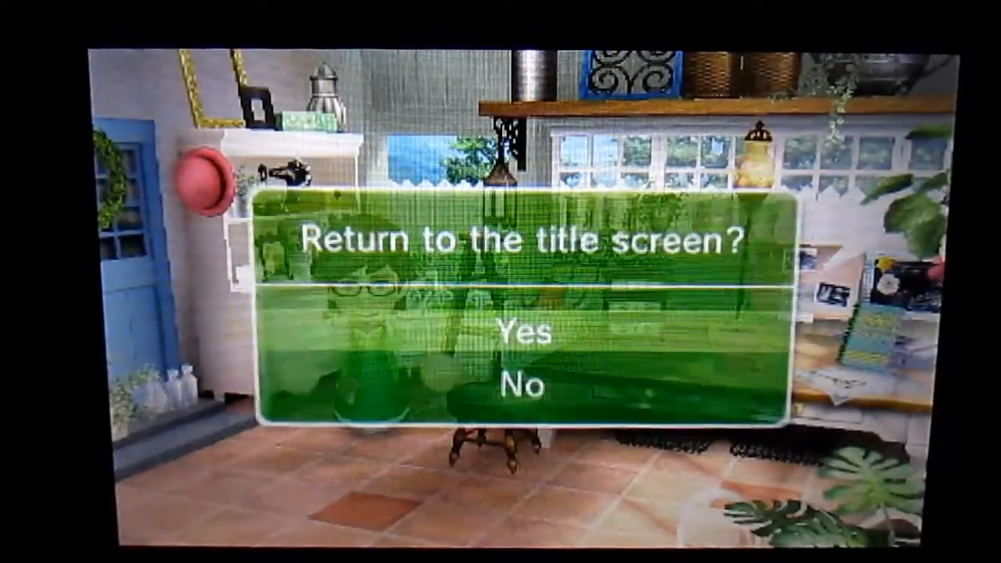
{"action": "left_click", "coordinate": [528, 331]}
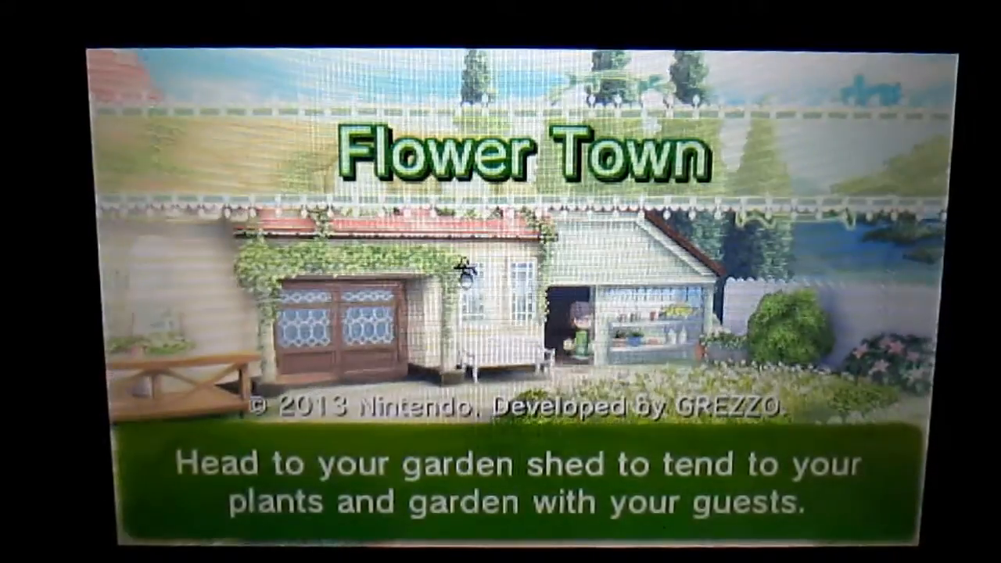